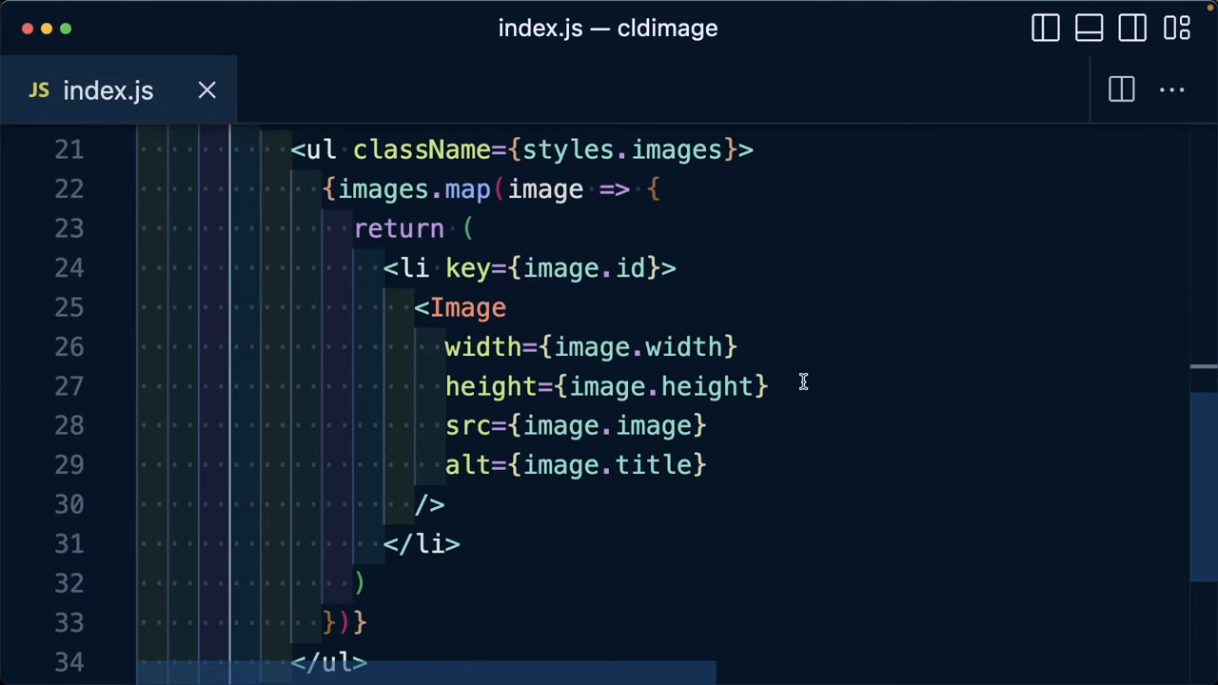
Step: Scroll the Next Cloudinary home page past the sample images to the CldImage code example
{"action": "double_click", "coordinate": [468, 309]}
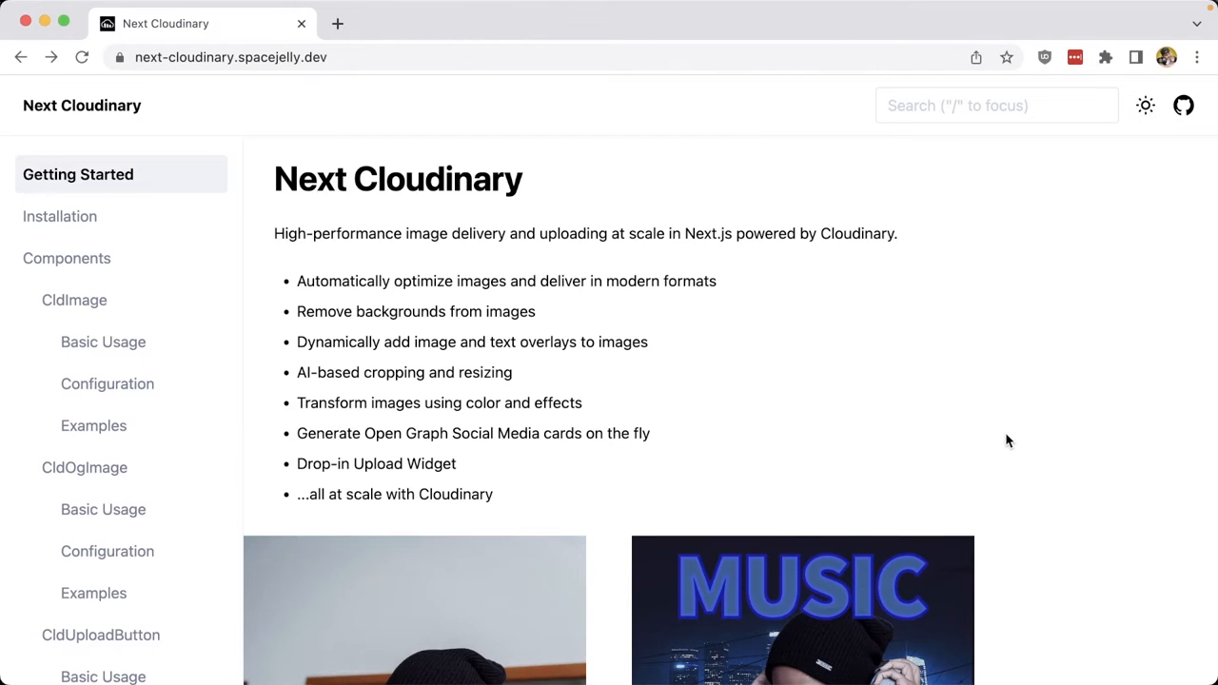
{"action": "scroll", "scroll_direction": "down", "scroll_amount": 3}
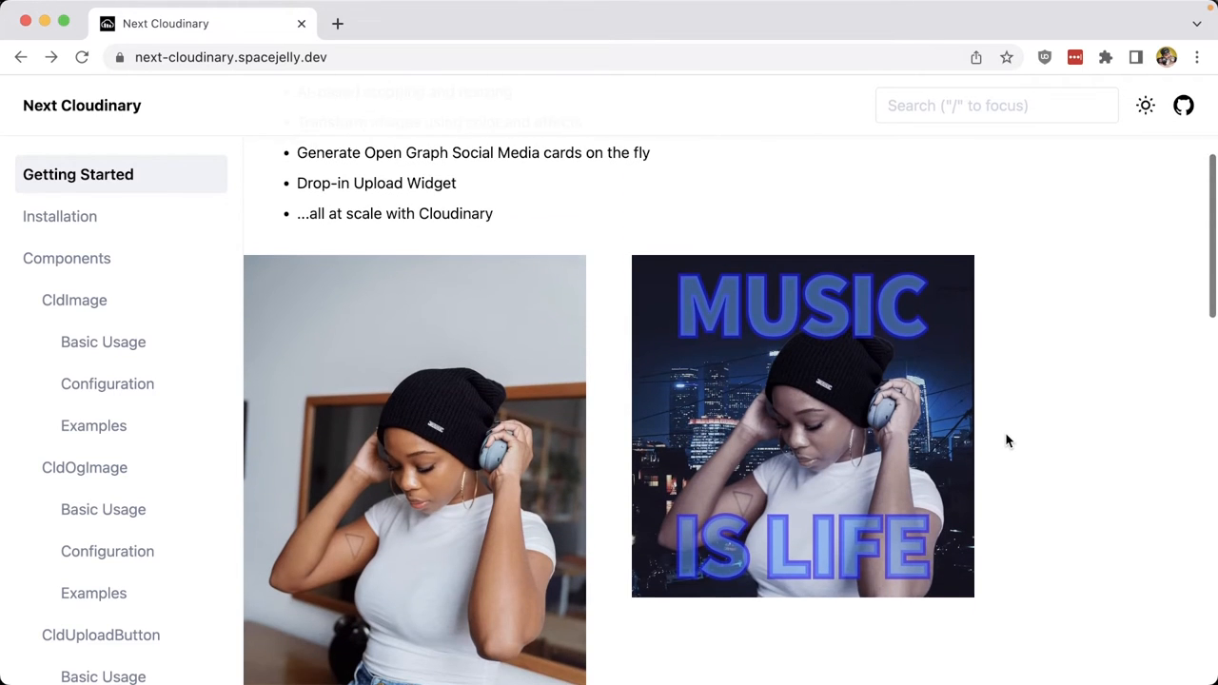
{"action": "scroll", "scroll_direction": "down", "scroll_amount": 3}
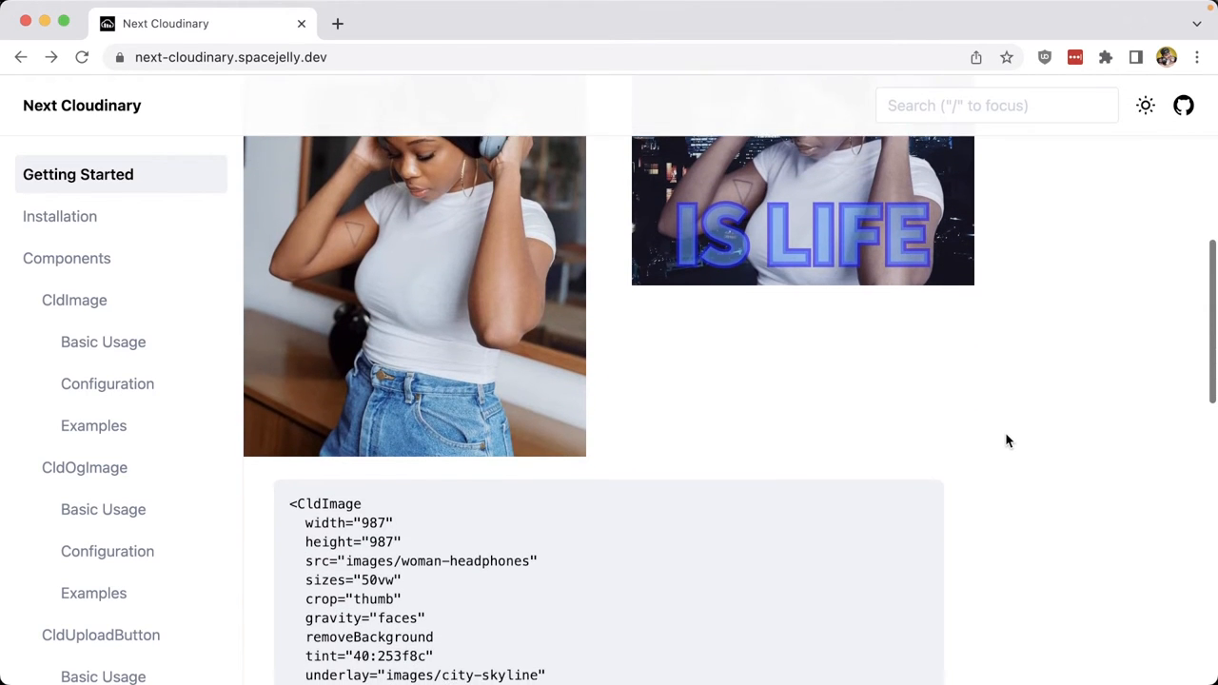
{"action": "scroll", "scroll_direction": "down", "scroll_amount": 3}
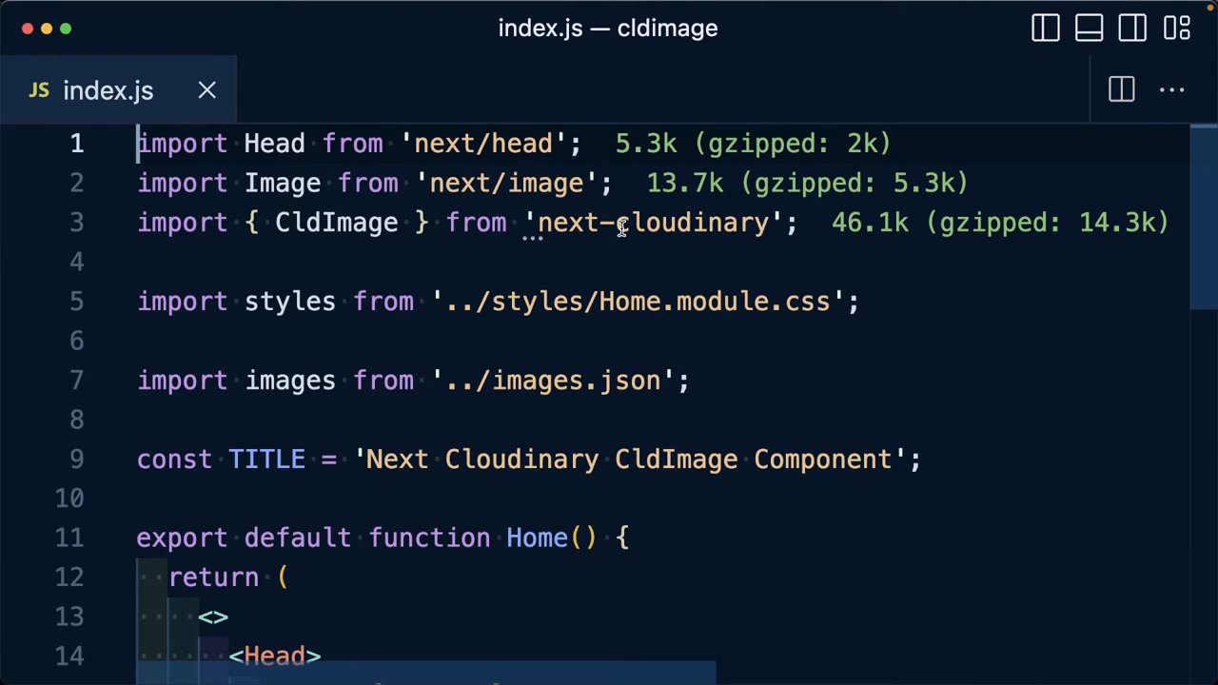
Step: Replace the Image tag in the map block with CldImage from next-cloudinary
{"action": "double_click", "coordinate": [334, 222]}
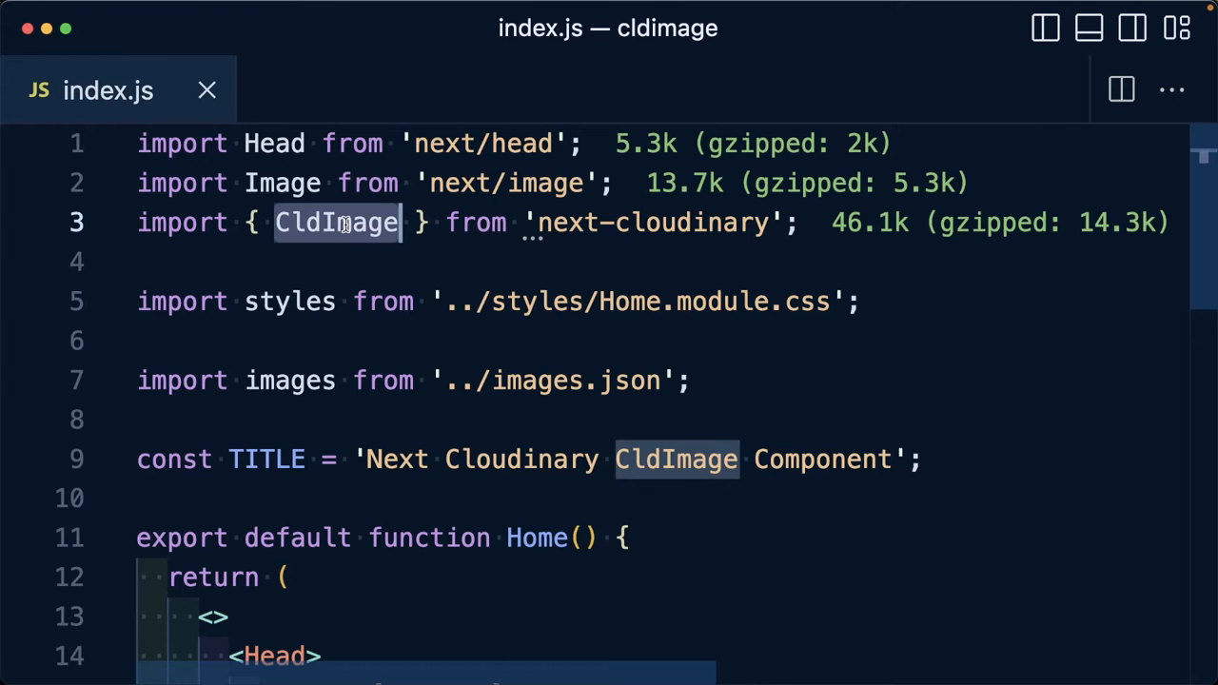
{"action": "scroll", "scroll_direction": "down", "scroll_amount": 3}
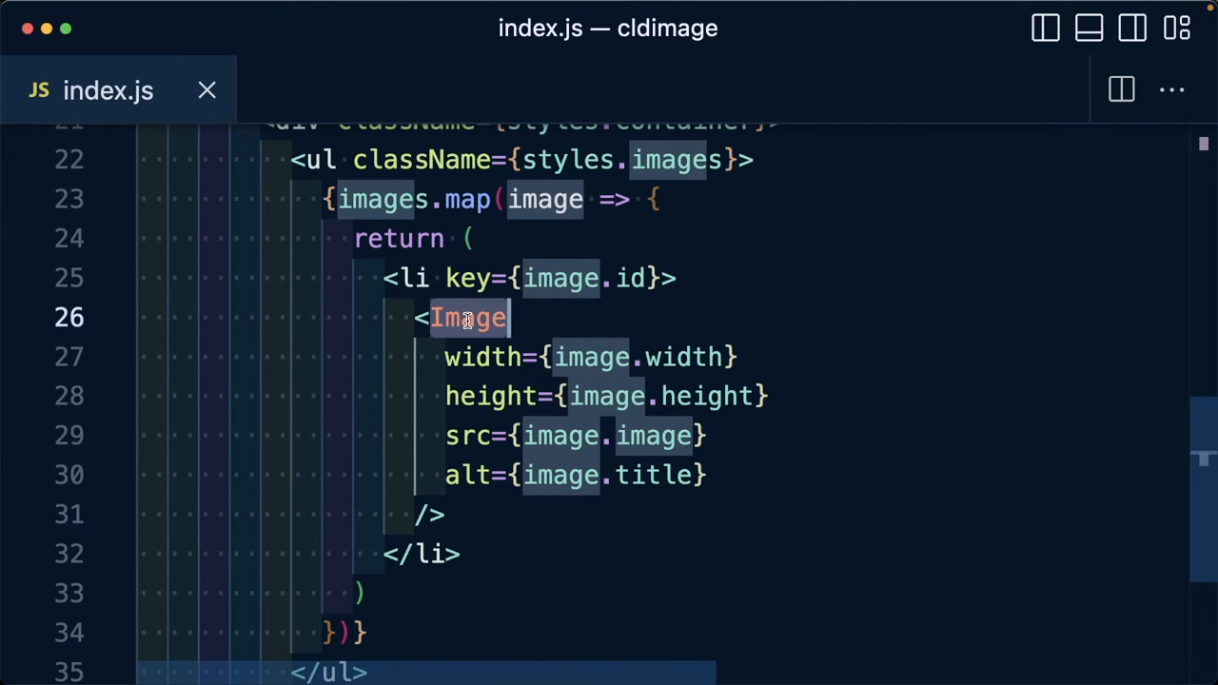
{"action": "type", "text": "CldImage"}
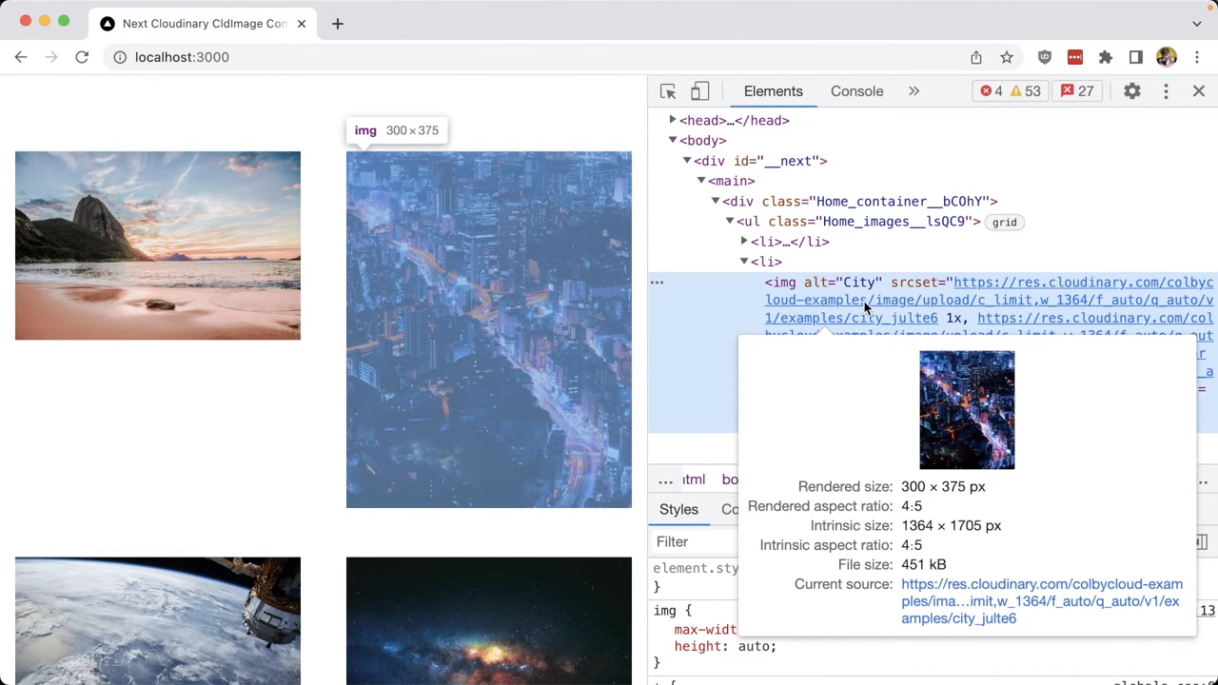
Step: Show the page's network requests in DevTools, now served from Cloudinary
{"action": "left_click", "coordinate": [857, 92]}
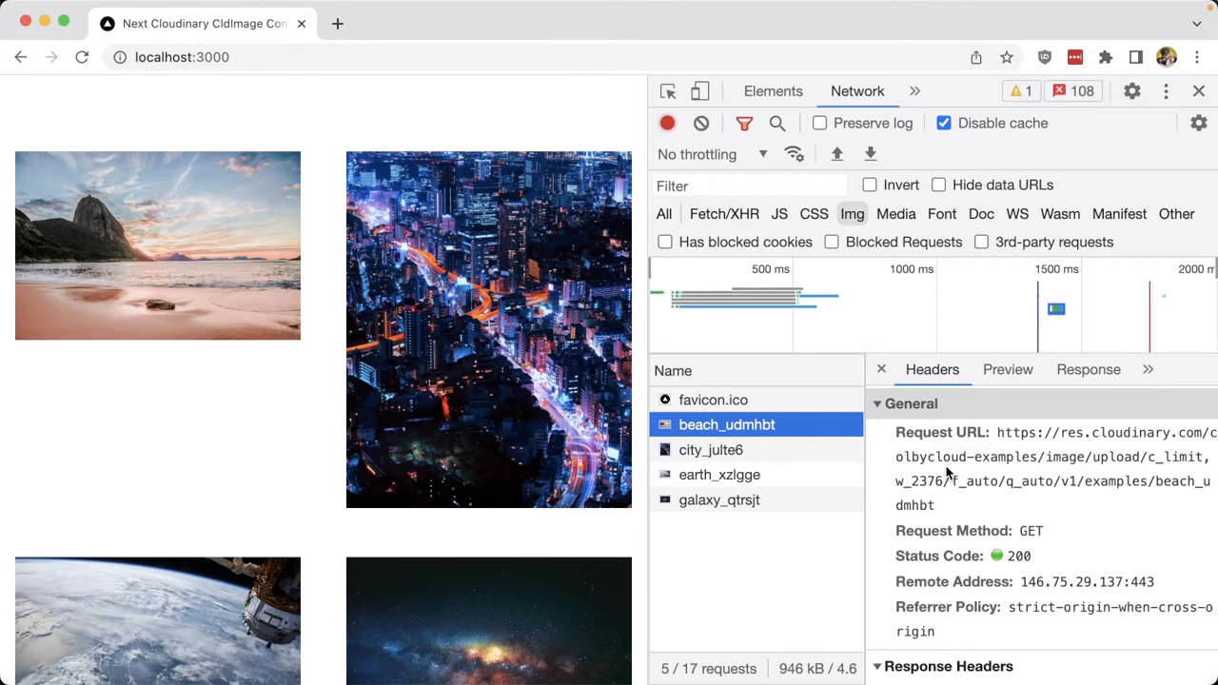
{"action": "mouse_move", "coordinate": [1005, 472]}
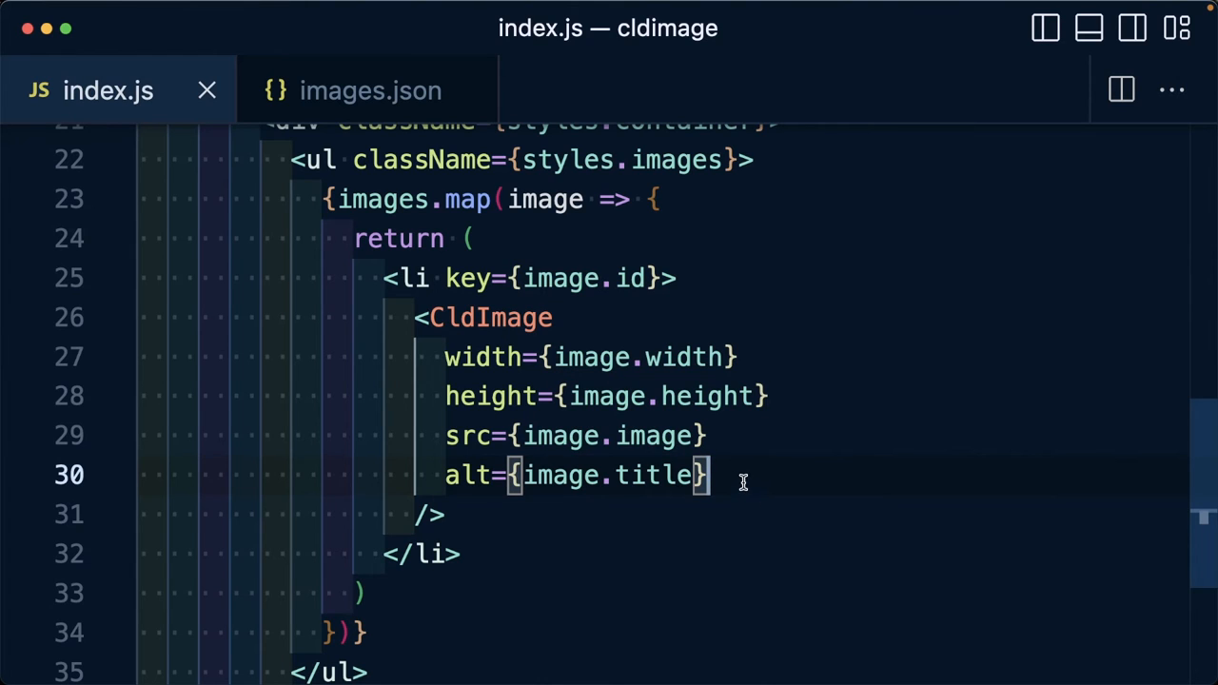
Step: Add a sizes="50" prop after alt on the CldImage tag
{"action": "type", "text": "size"}
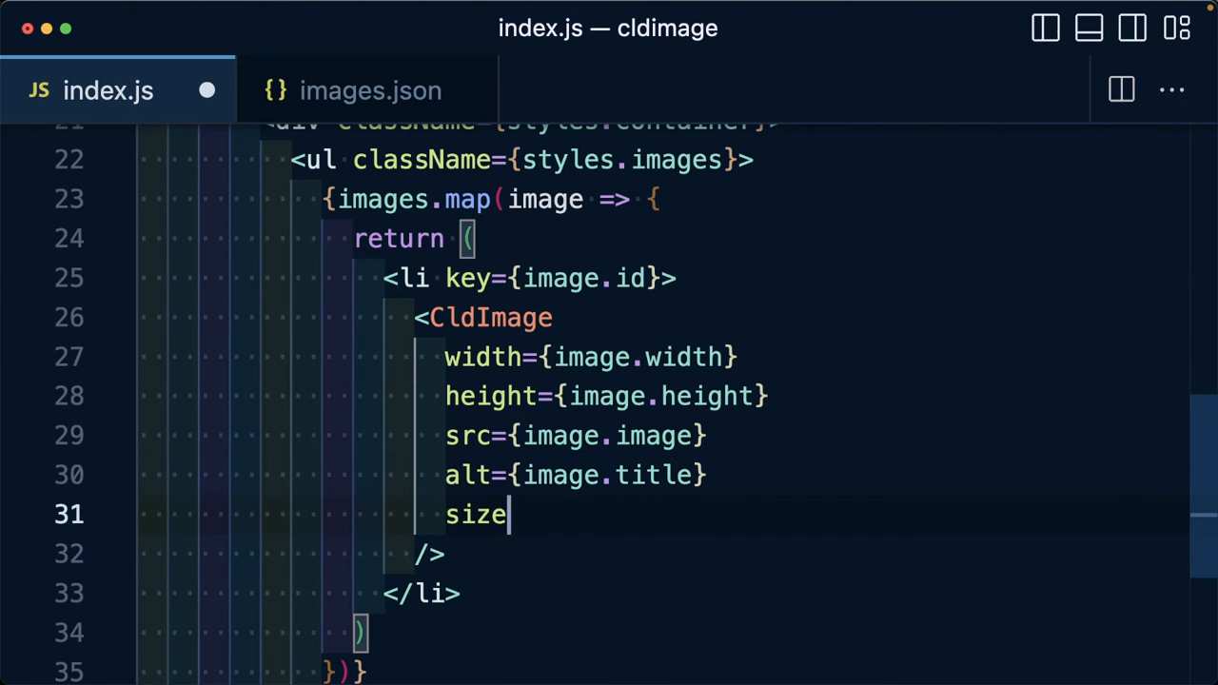
{"action": "type", "text": "s=\"50\""}
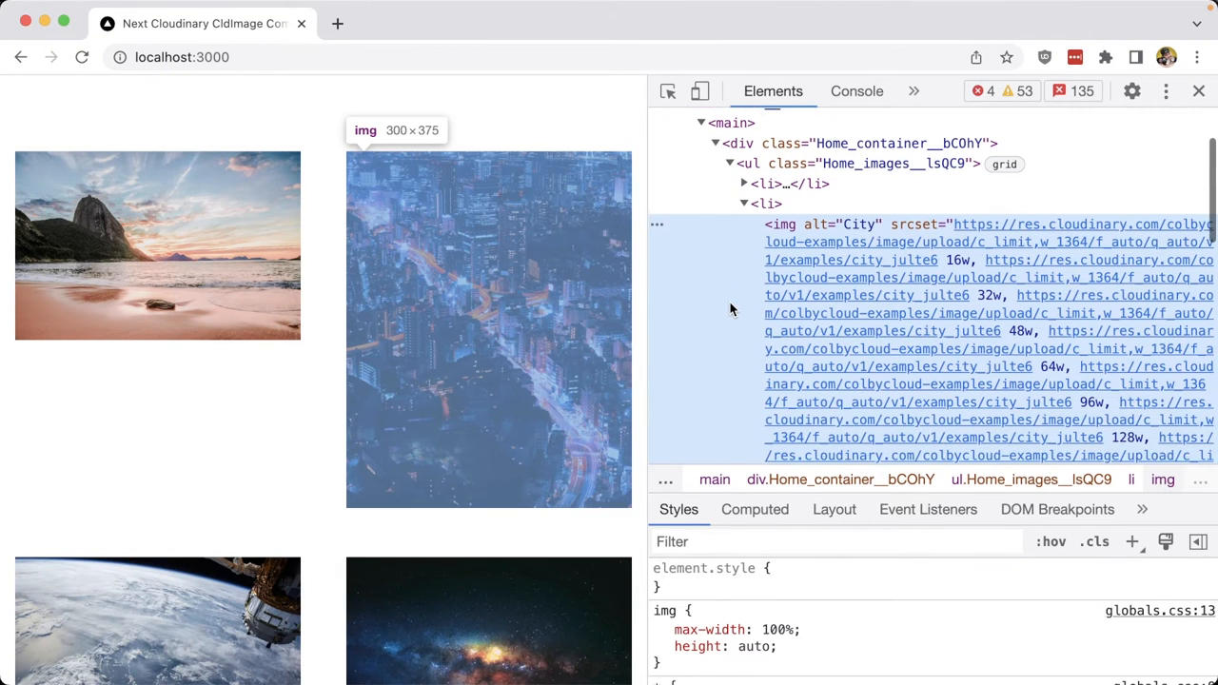
Step: Review the img srcset, close DevTools and scroll the page of mixed-shape images
{"action": "scroll", "scroll_direction": "down", "scroll_amount": 3}
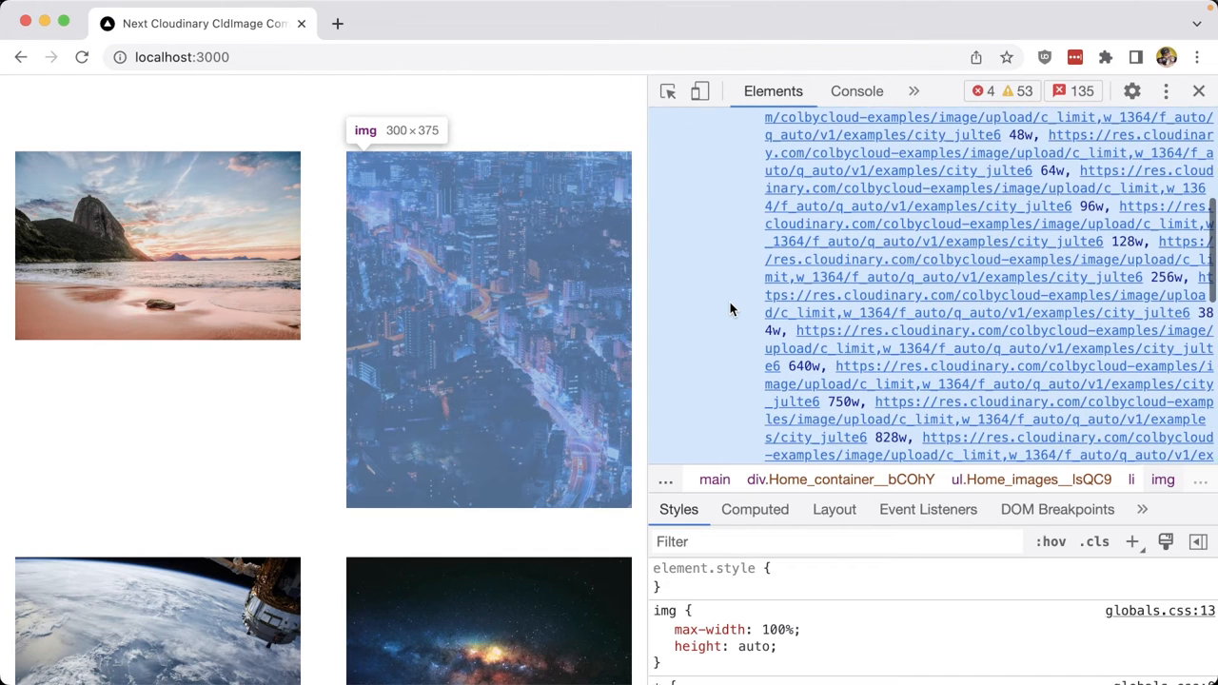
{"action": "left_click", "coordinate": [1199, 92]}
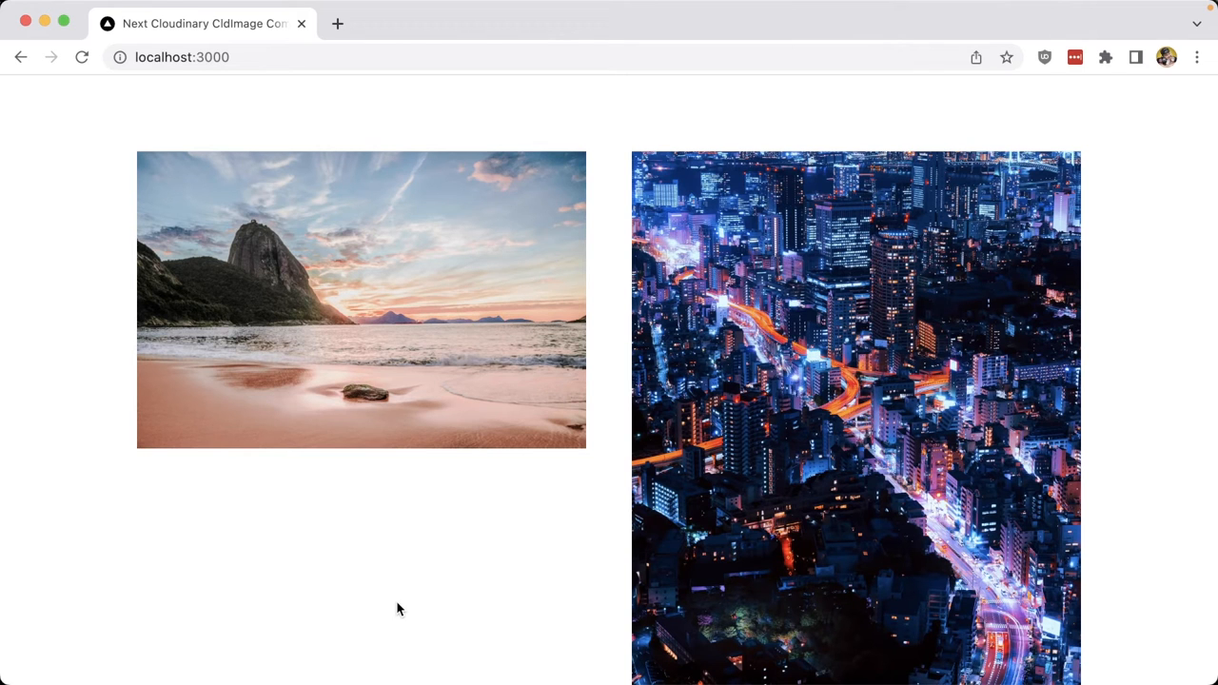
{"action": "scroll", "scroll_direction": "down", "scroll_amount": 3}
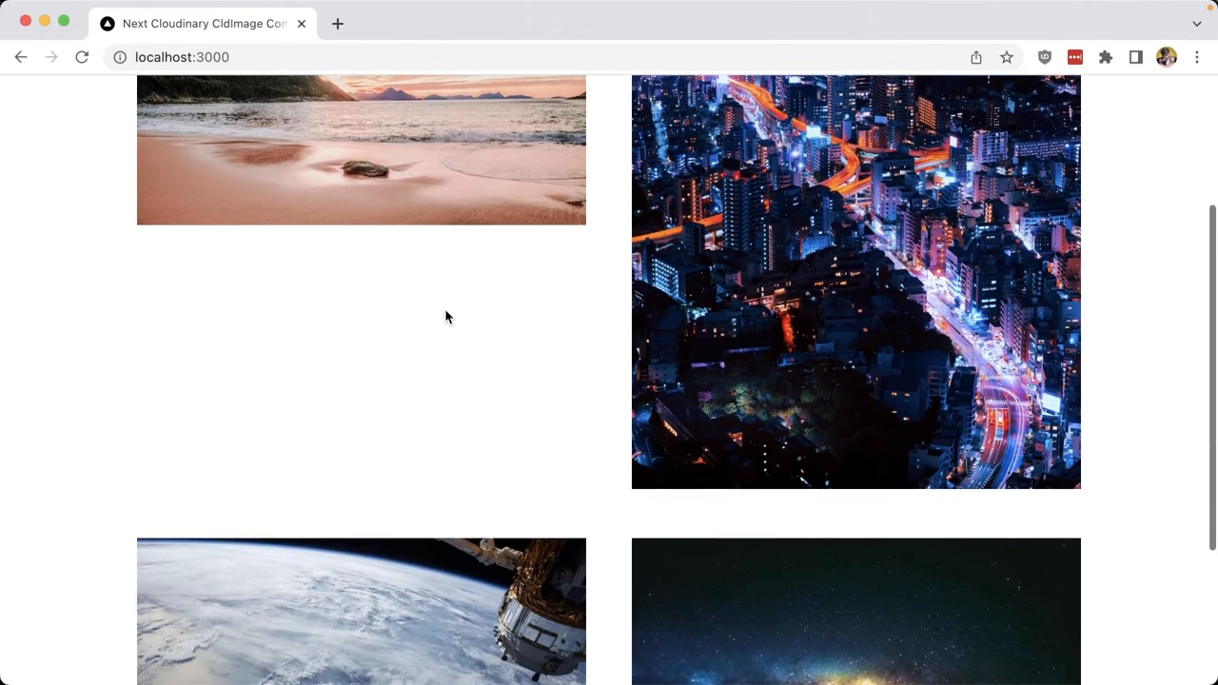
{"action": "scroll", "scroll_direction": "down", "scroll_amount": 3}
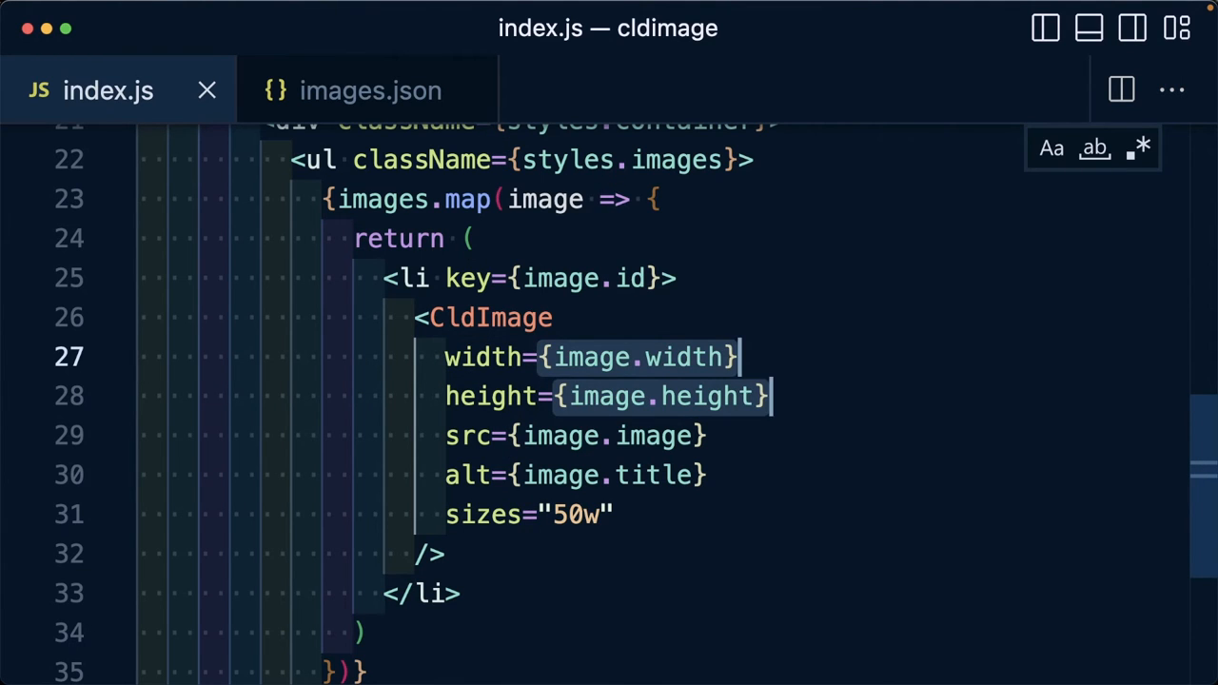
Step: Set CldImage width and height to "600" and start a crop= prop
{"action": "type", "text": "\"600\""}
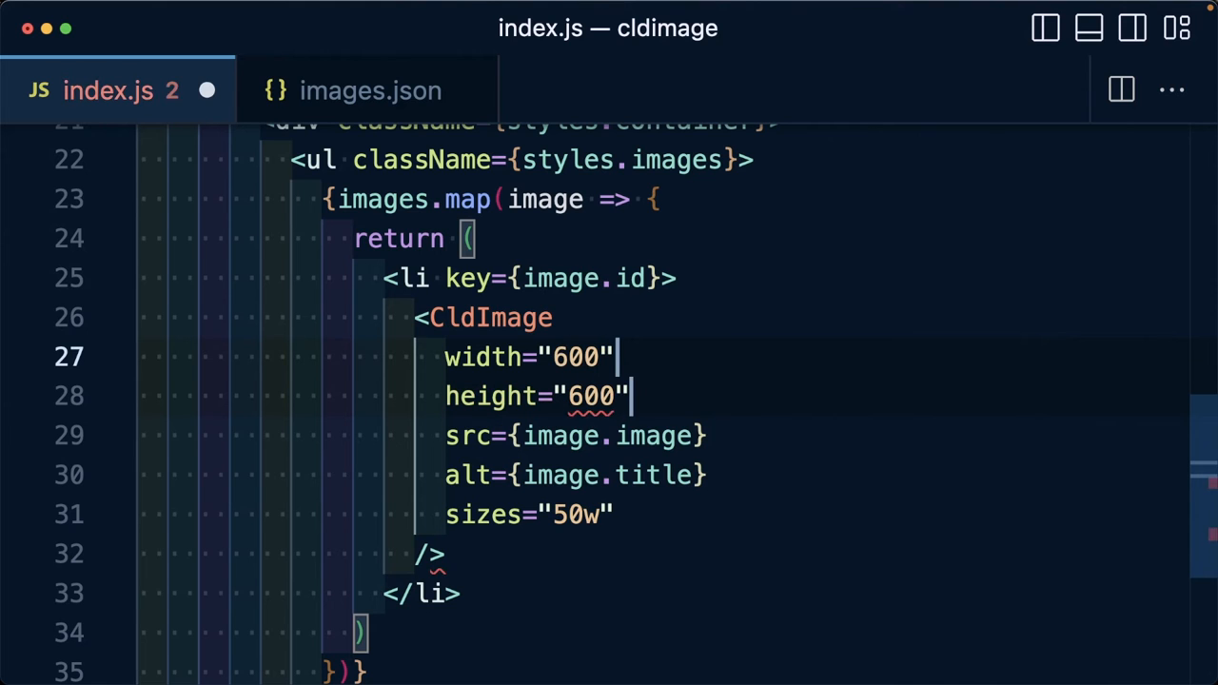
{"action": "type", "text": "crop="}
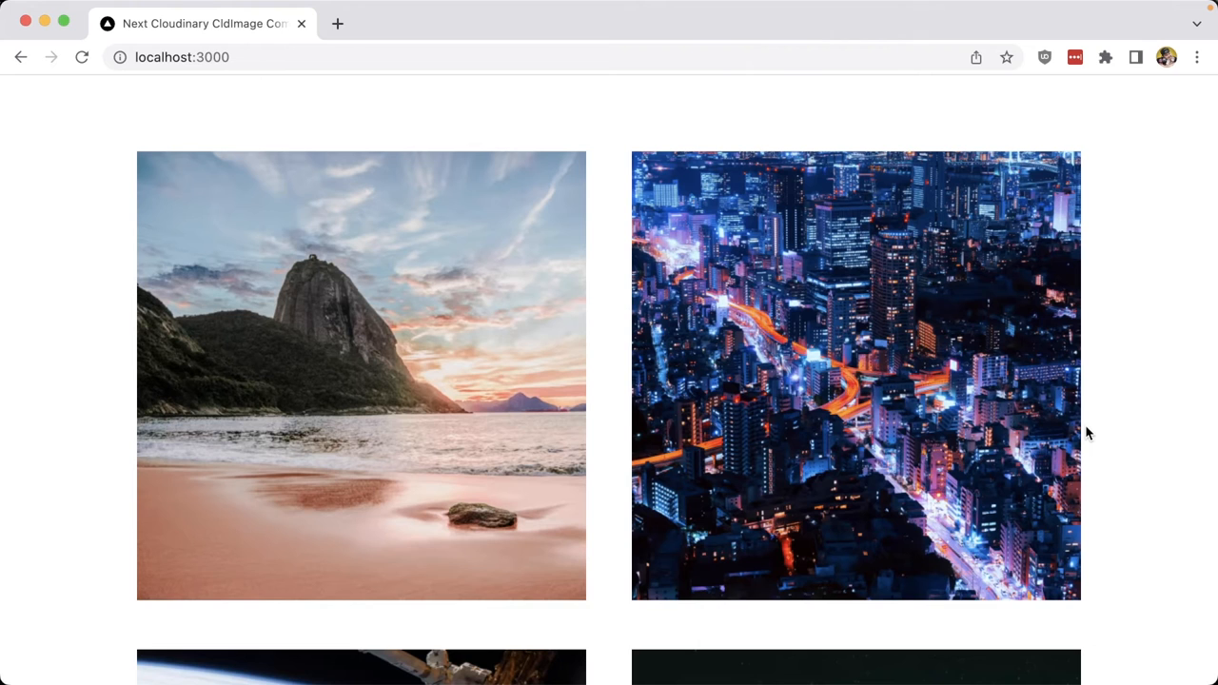
{"action": "scroll", "scroll_direction": "down", "scroll_amount": 3}
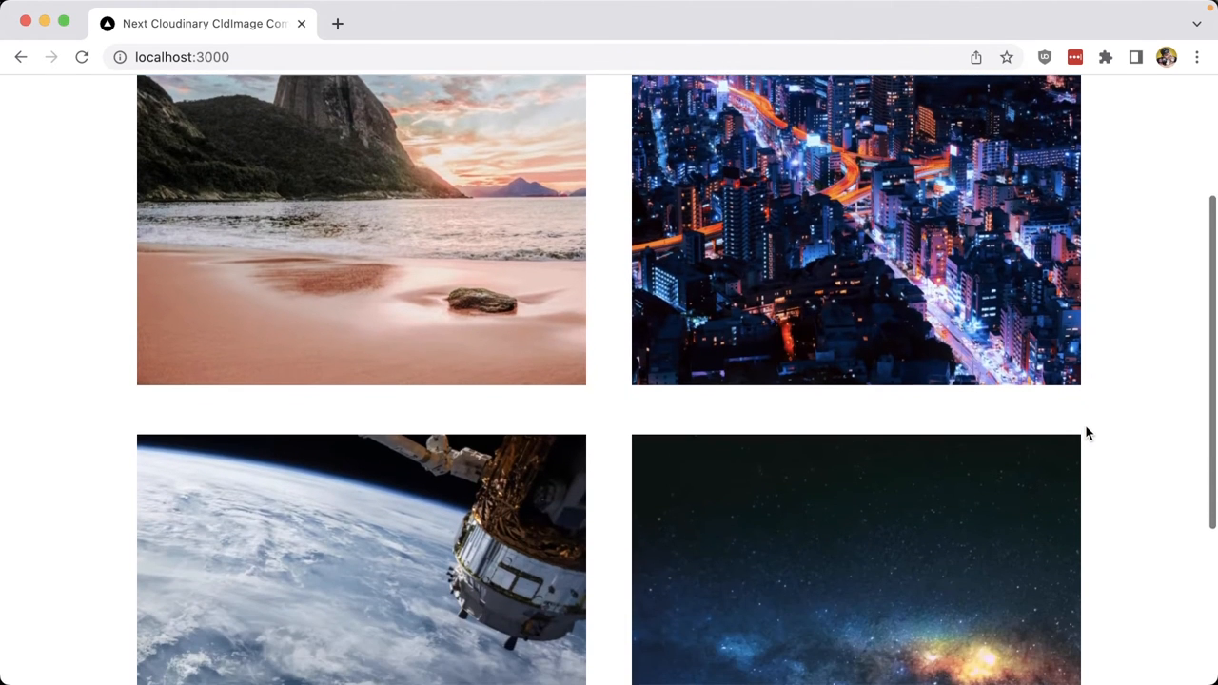
{"action": "scroll", "scroll_direction": "down", "scroll_amount": 3}
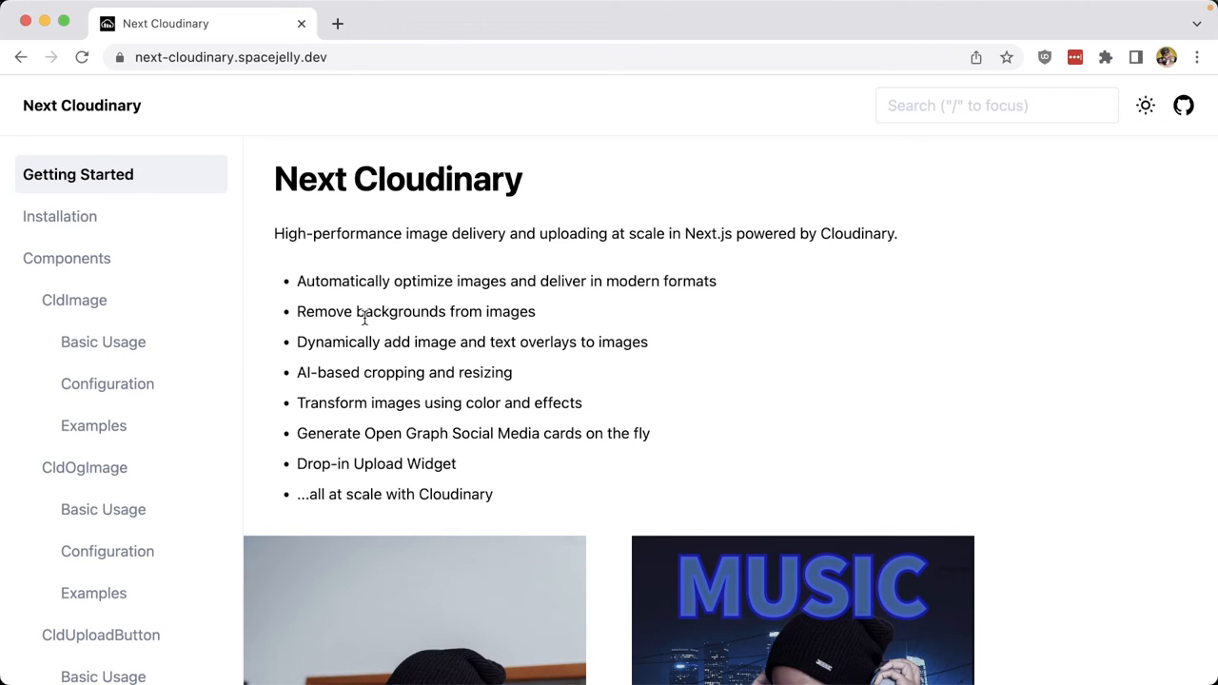
{"action": "mouse_move", "coordinate": [244, 145]}
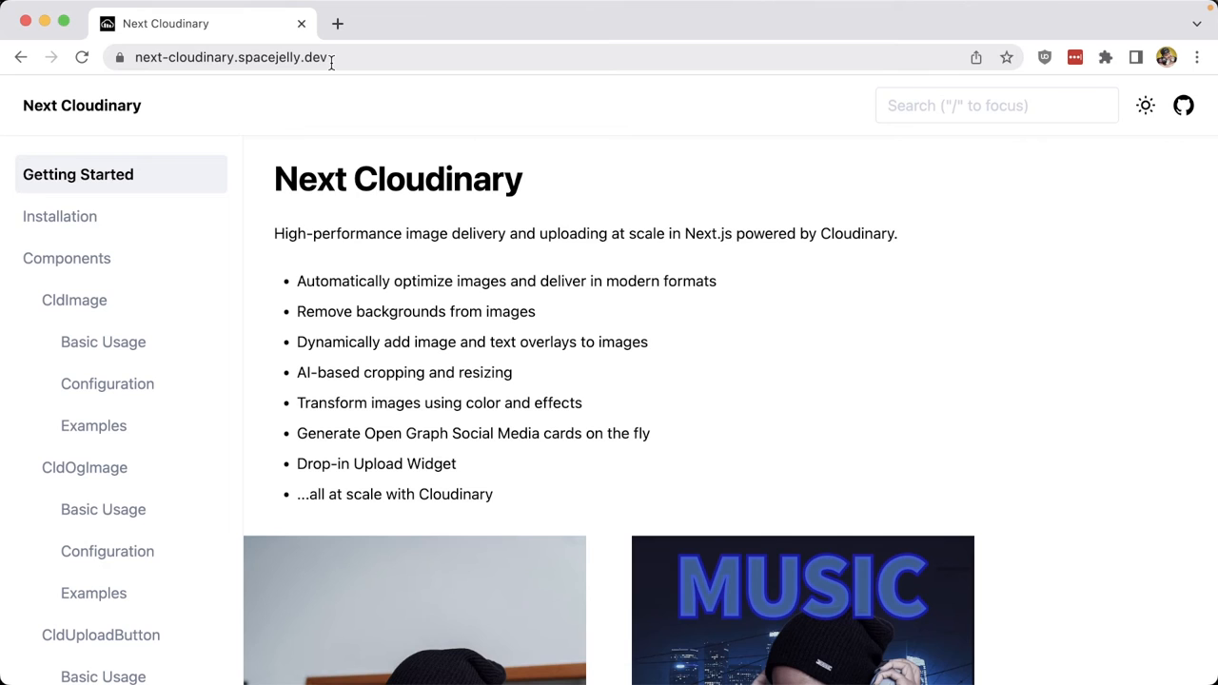
Step: Browse the CldImage Basic Usage, Configuration and Examples pages for the crop prop
{"action": "left_click", "coordinate": [103, 342]}
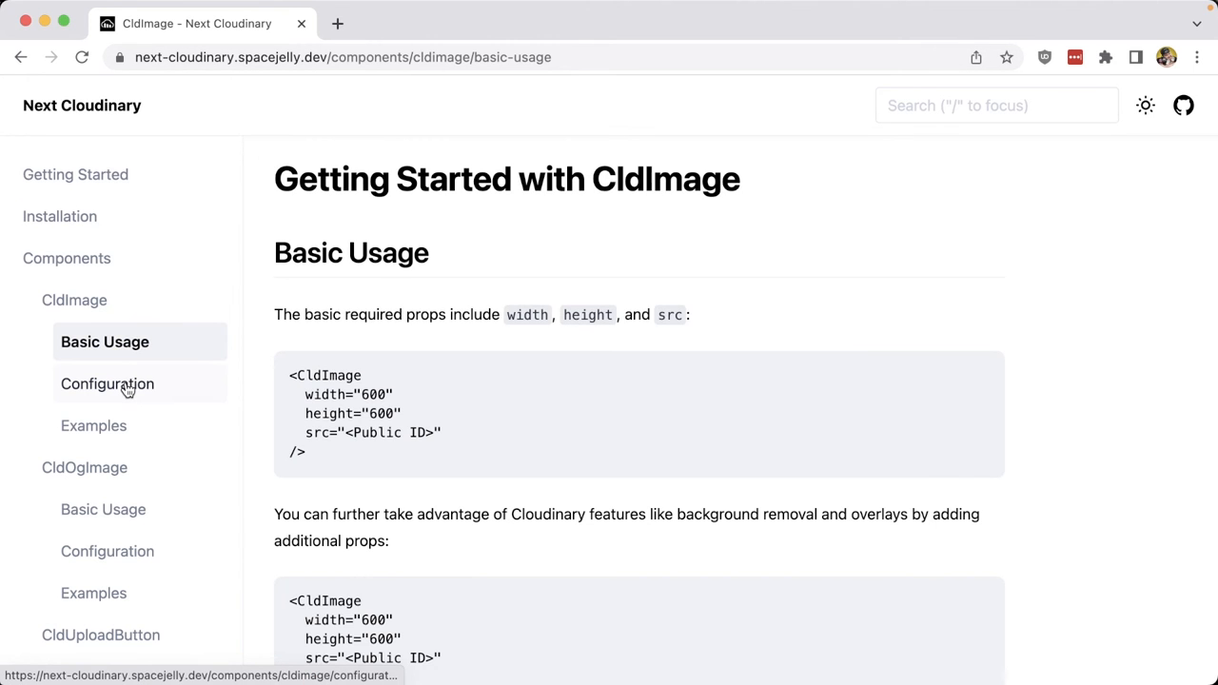
{"action": "left_click", "coordinate": [106, 383]}
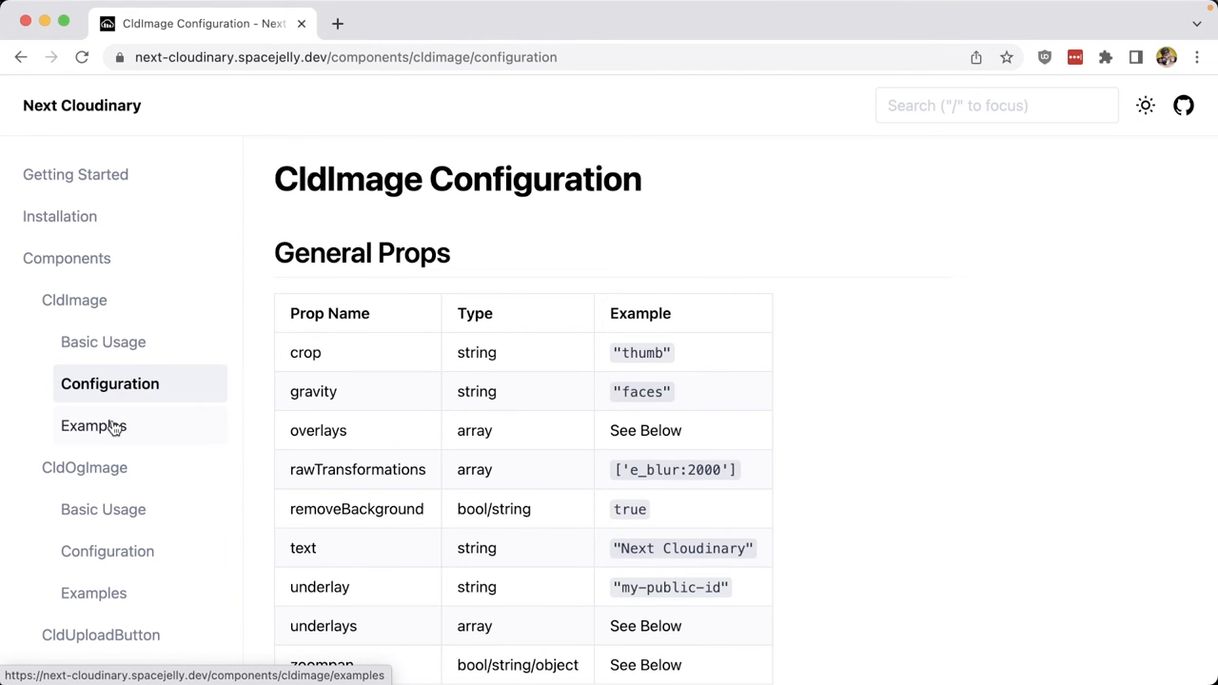
{"action": "left_click", "coordinate": [94, 427]}
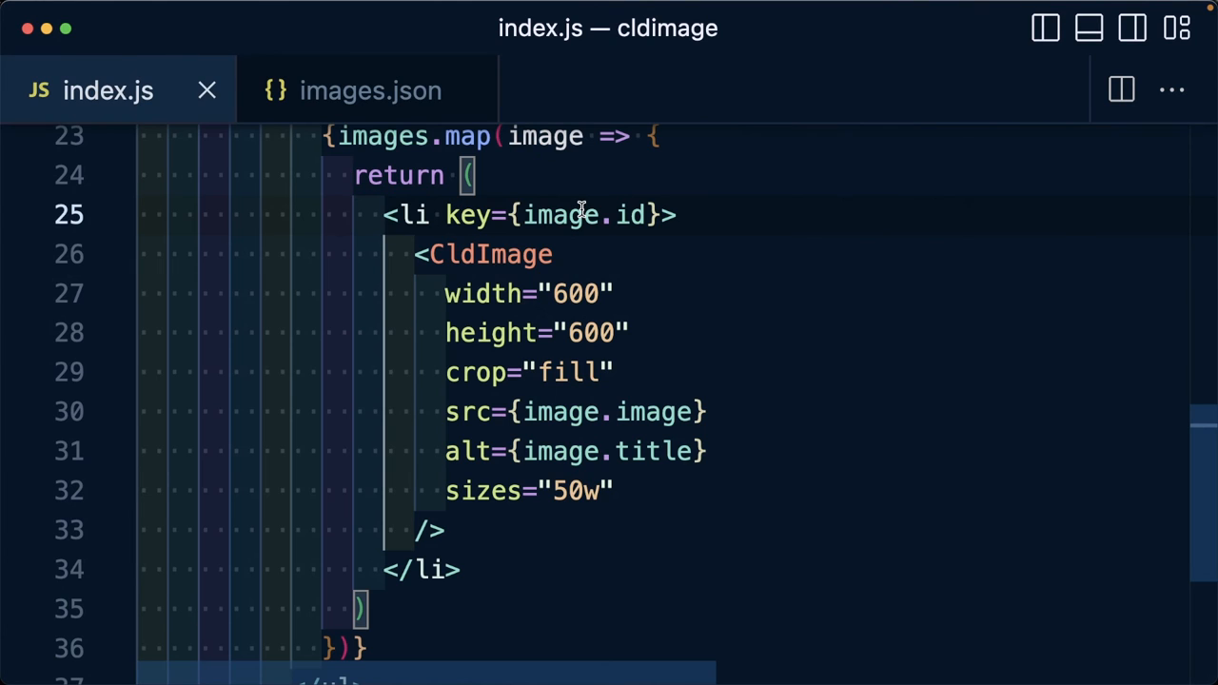
Step: Give CldImage crop="fill" and scroll the page to verify the uniform 600×600 squares
{"action": "double_click", "coordinate": [491, 255]}
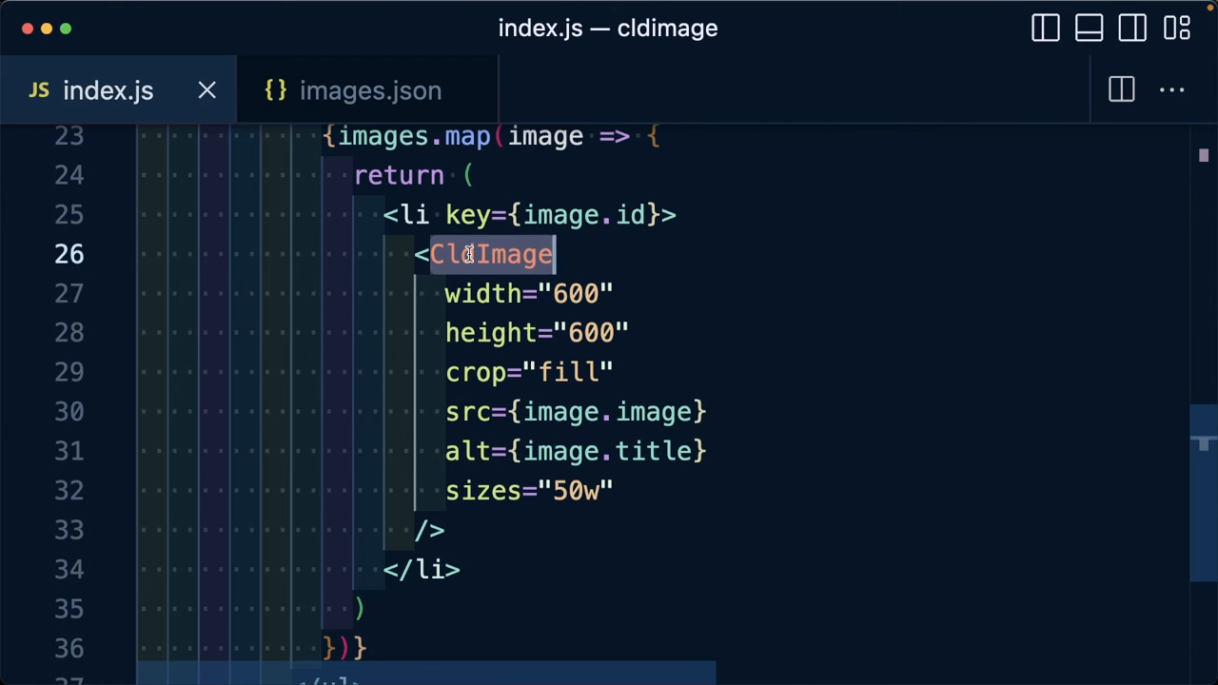
{"action": "mouse_move", "coordinate": [476, 358]}
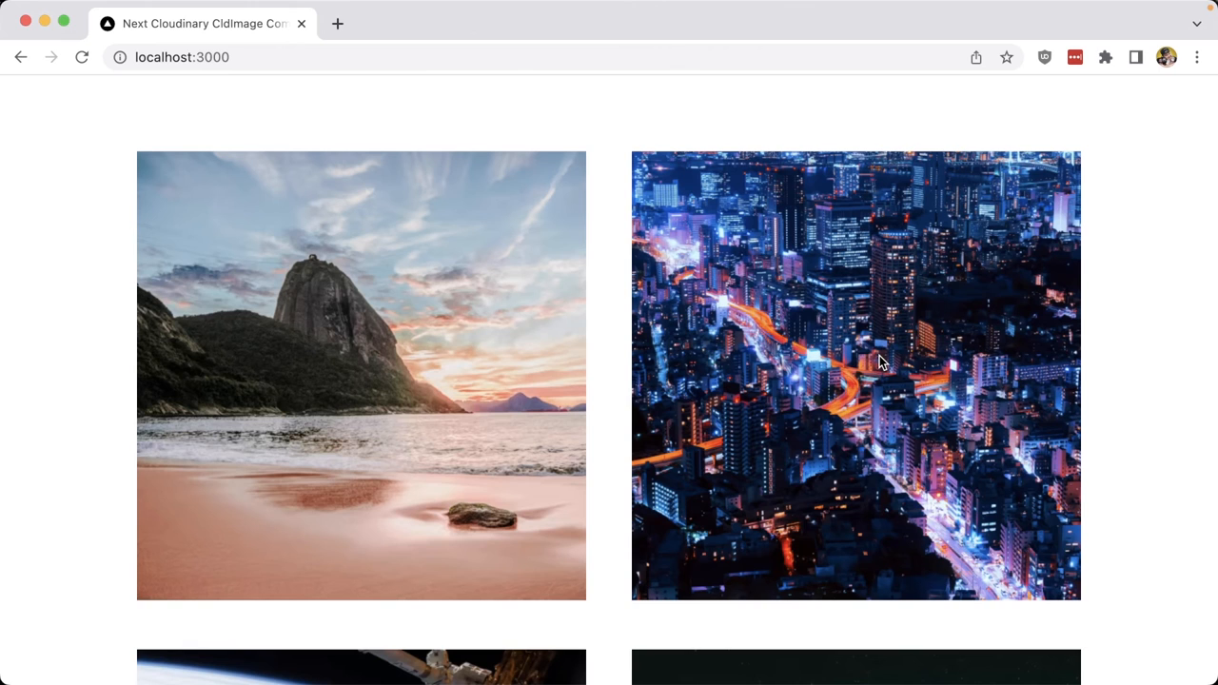
{"action": "scroll", "scroll_direction": "down", "scroll_amount": 3}
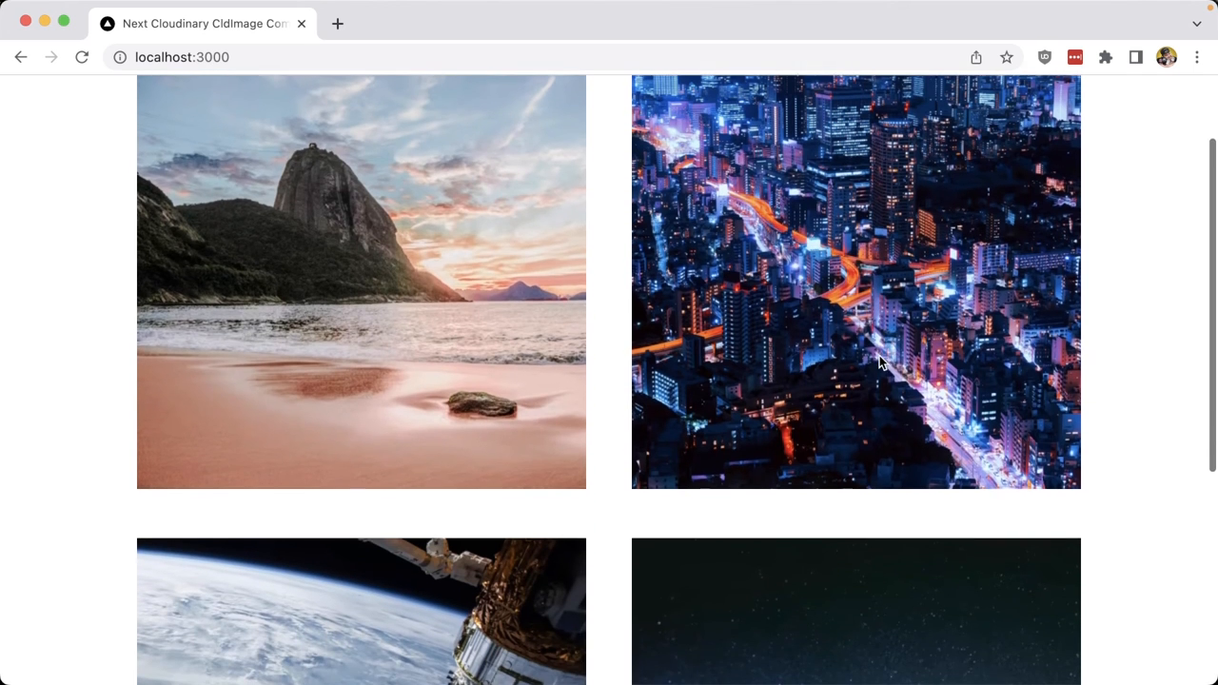
{"action": "scroll", "scroll_direction": "down", "scroll_amount": 3}
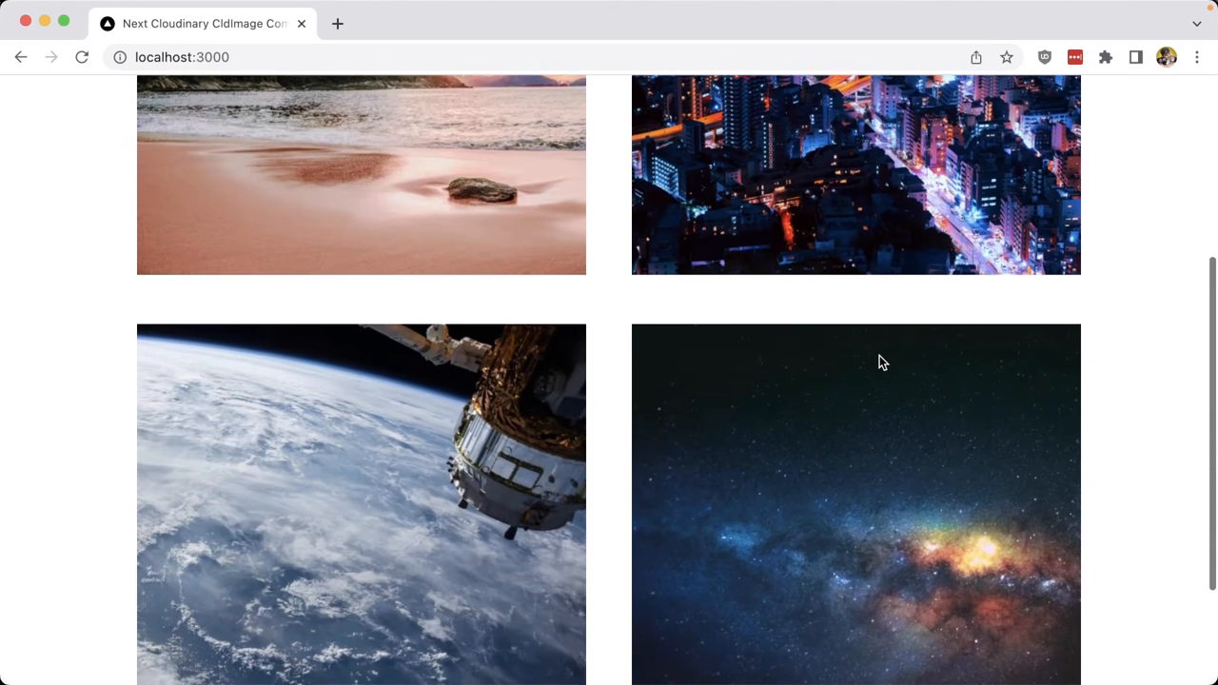